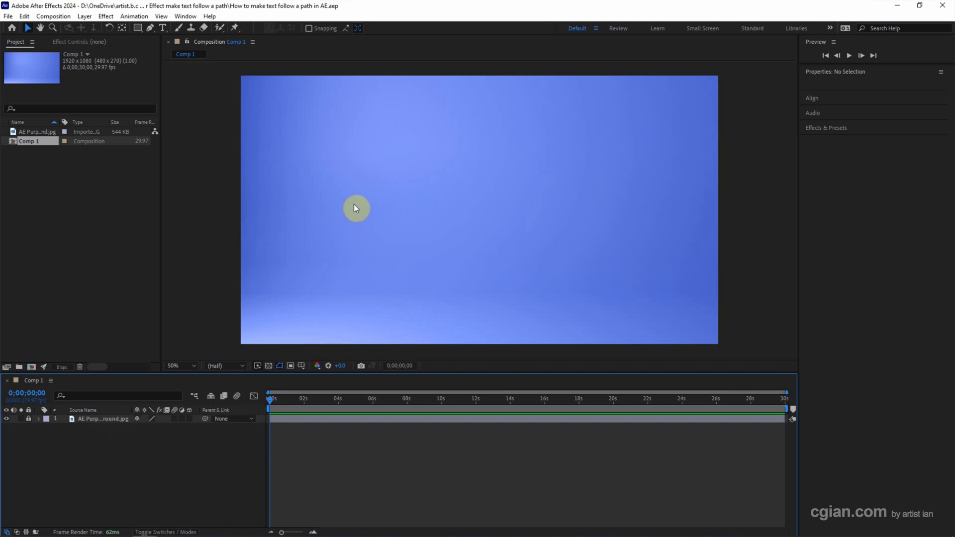
mouse_move(168, 43)
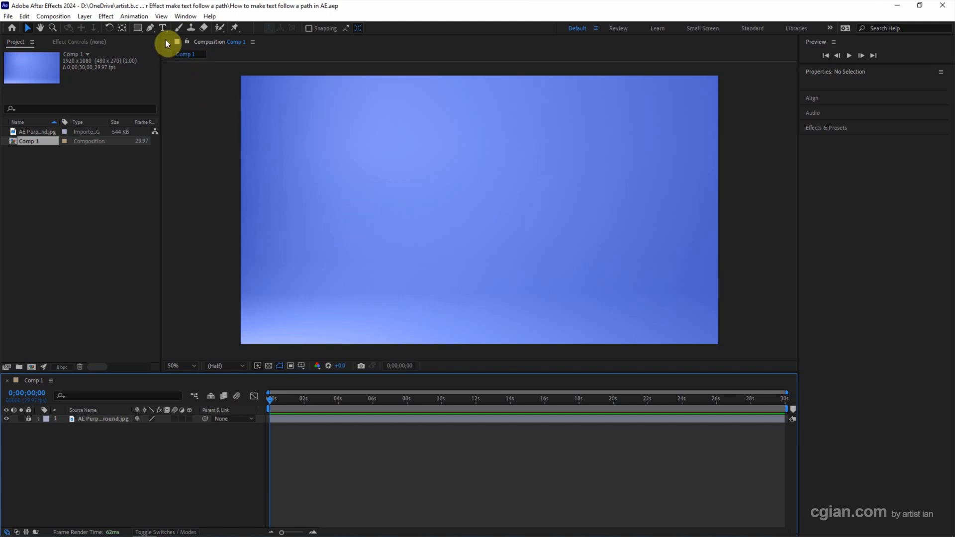
mouse_move(162, 27)
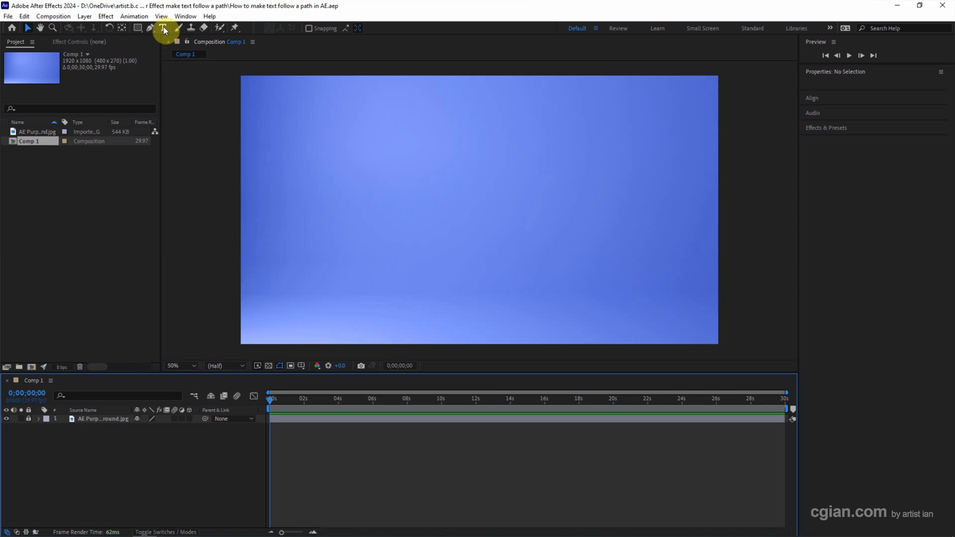
Step: Create a text layer with the Type tool reading 'Text Follow a Path'
click(162, 28)
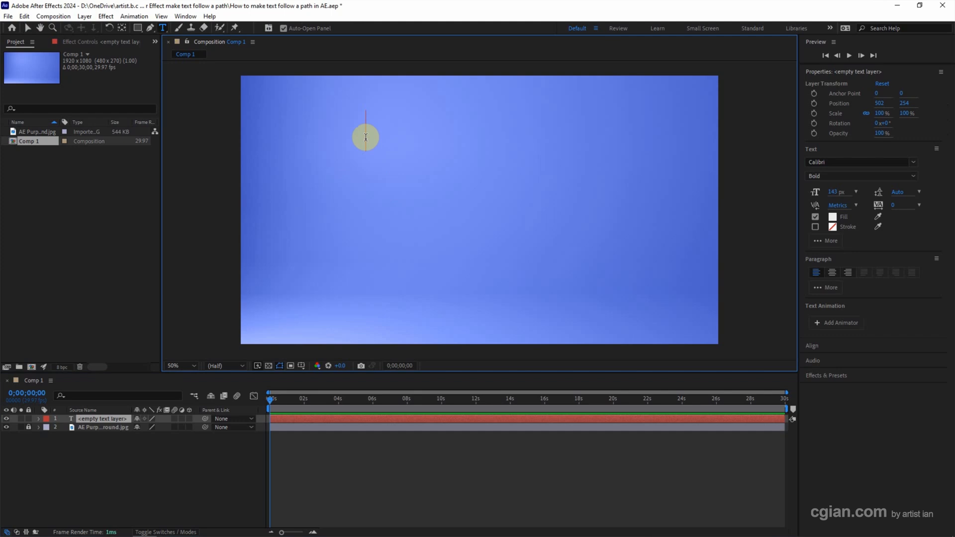
text(Text Follow a Pa)
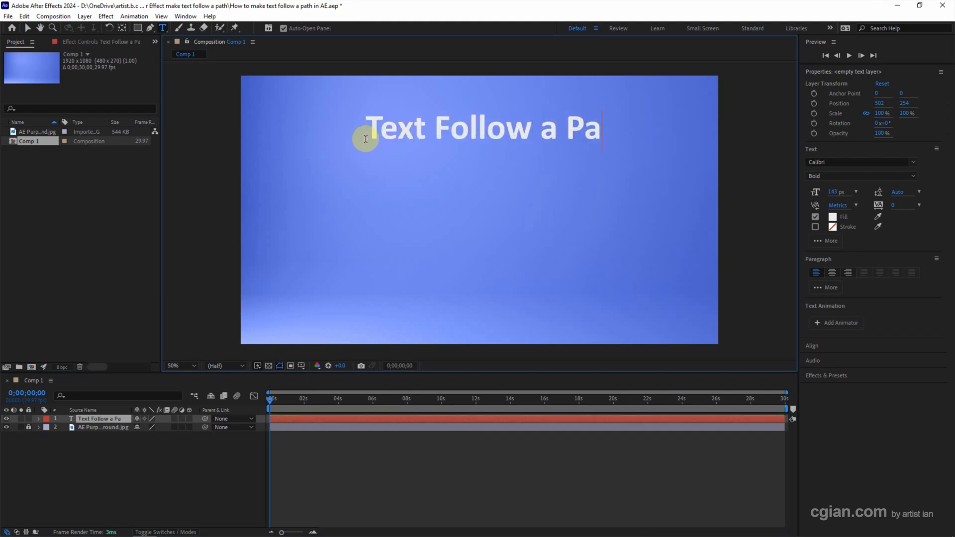
text(th)
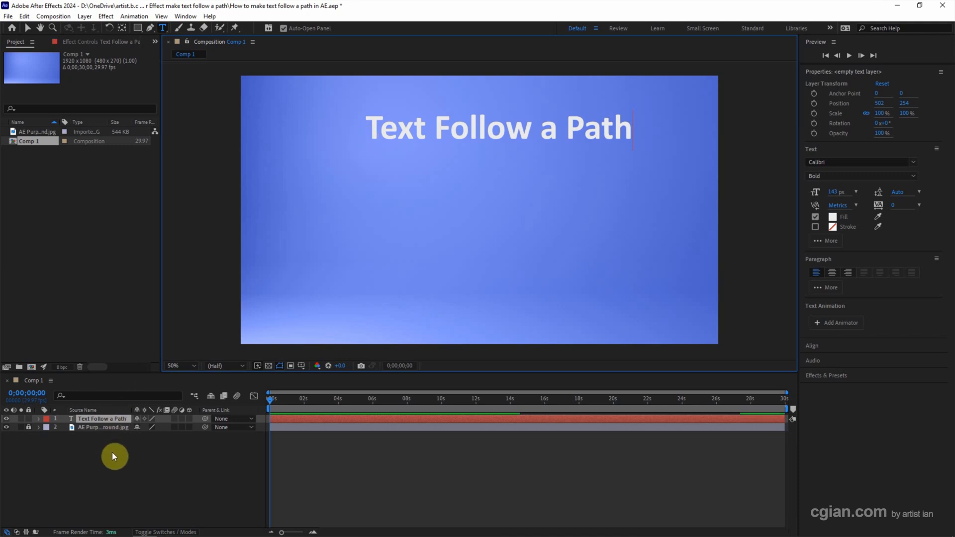
Step: Draw a curved Bezier mask on the title layer with the Pen tool and reveal its properties
click(103, 419)
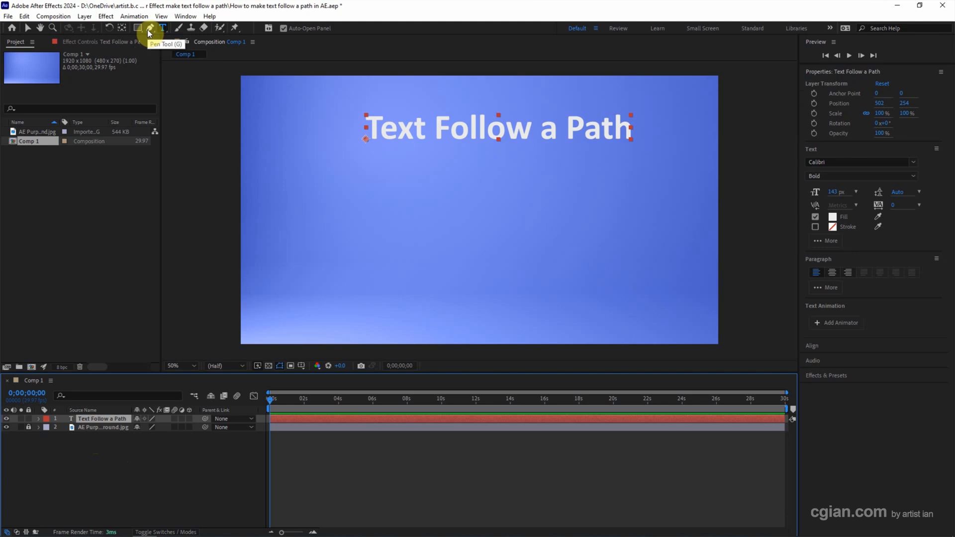
click(150, 28)
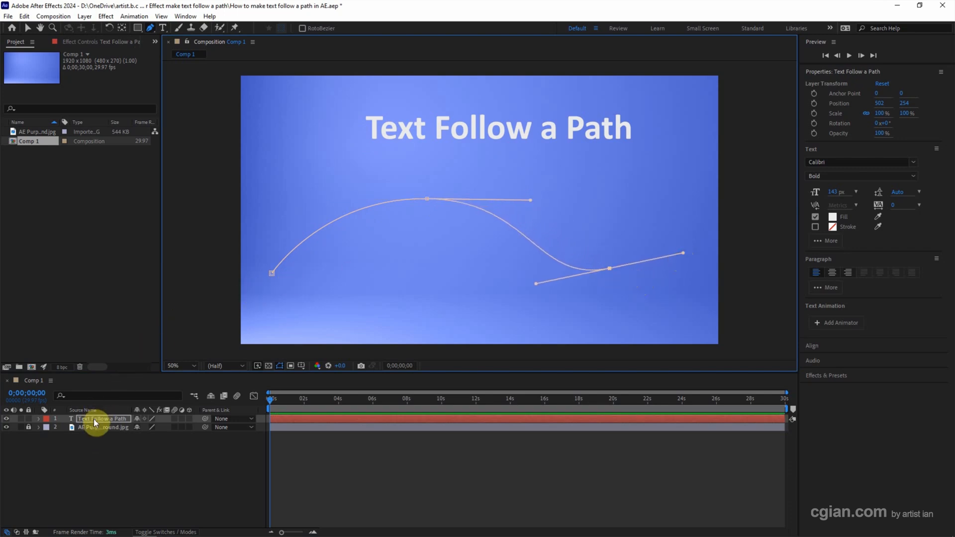
click(39, 419)
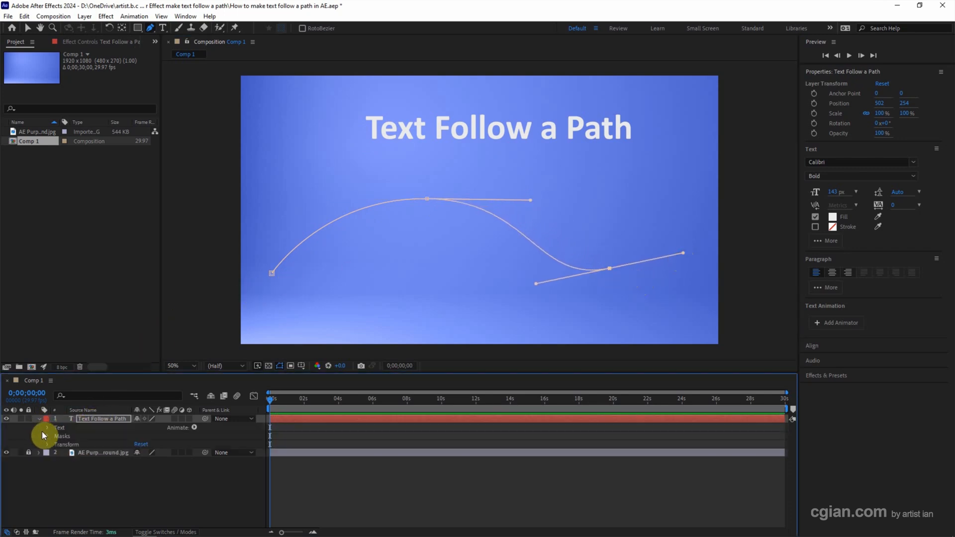
Step: Set the text's Path Options to follow Mask 1 with Reverse Path turned on
click(48, 428)
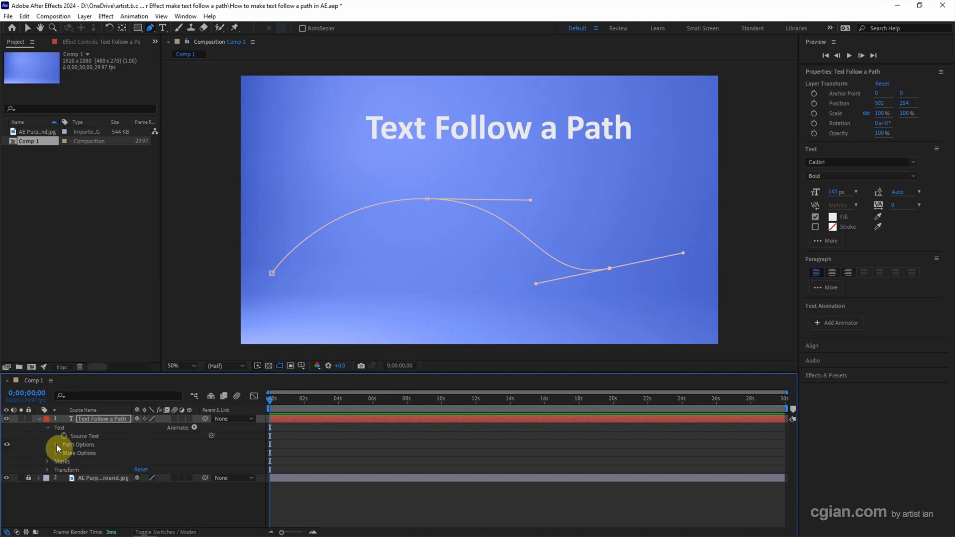
click(56, 445)
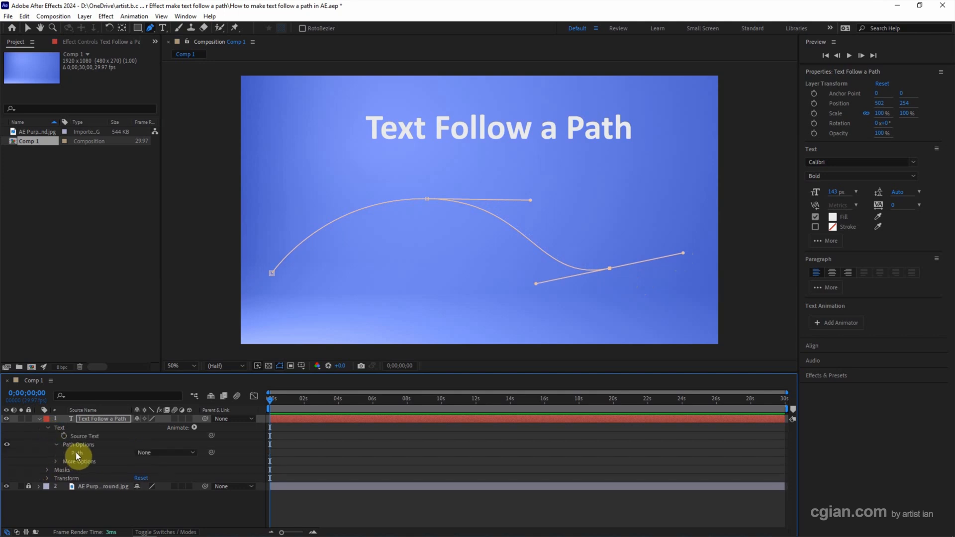
click(164, 451)
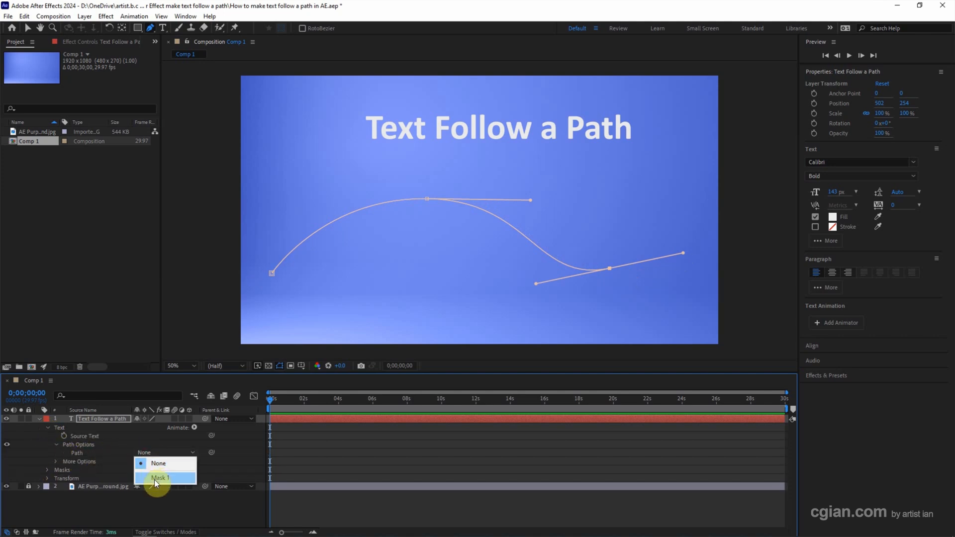
click(161, 478)
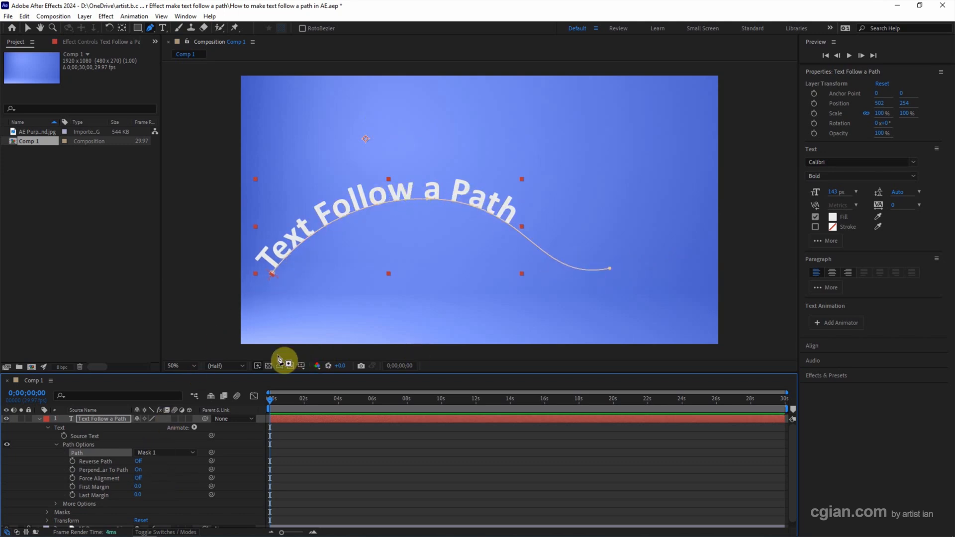
click(138, 461)
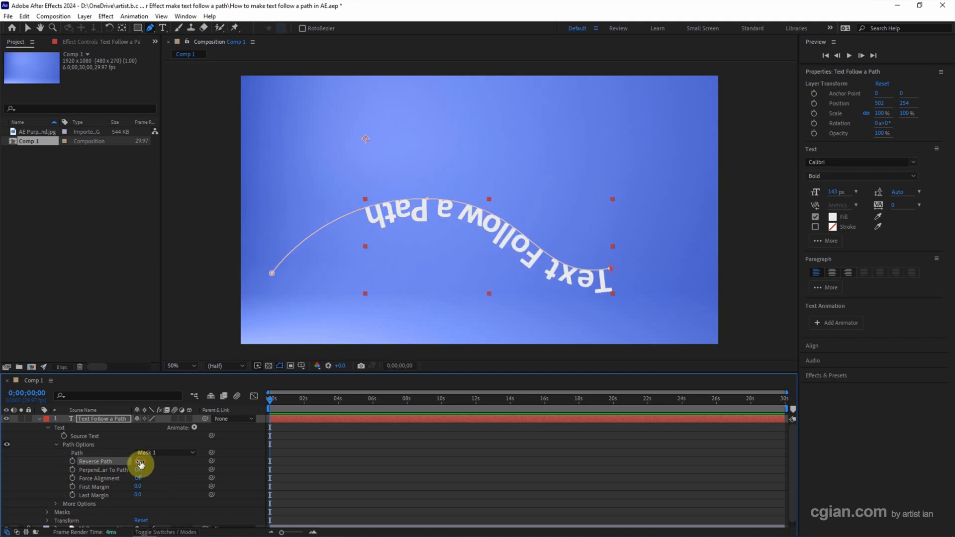
Step: Turn Reverse Path off, toggle the perpendicular and fill options, and scrub First Margin negative toward -1000
click(137, 469)
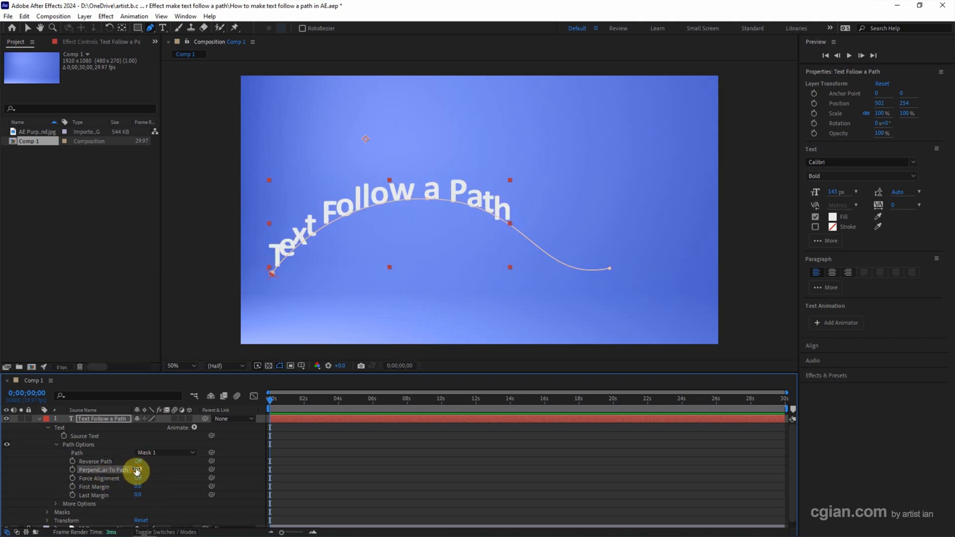
click(139, 469)
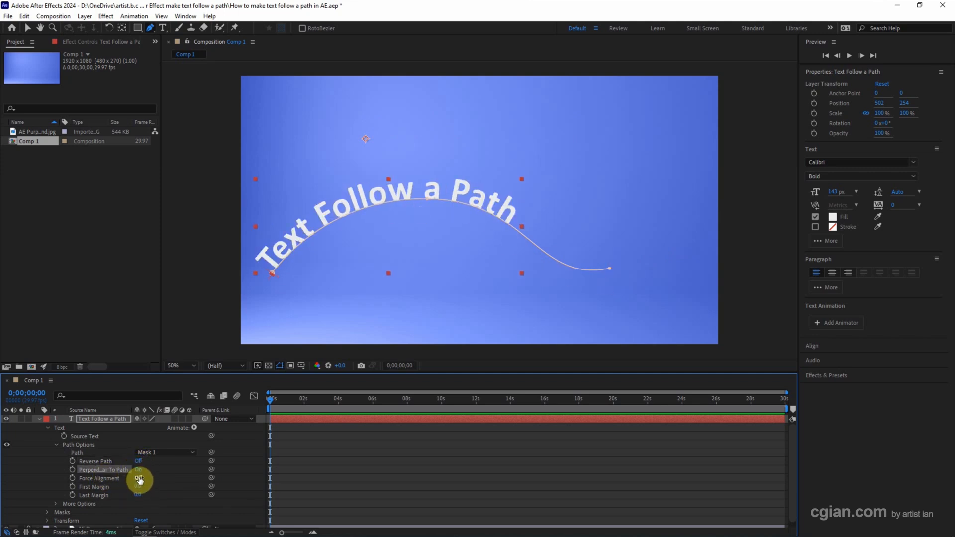
click(137, 469)
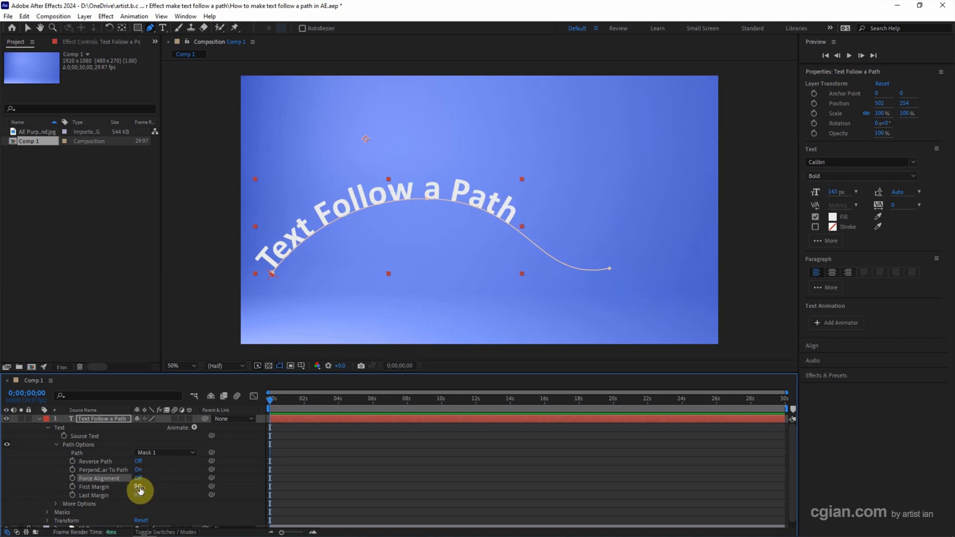
drag(141, 486, 170, 480)
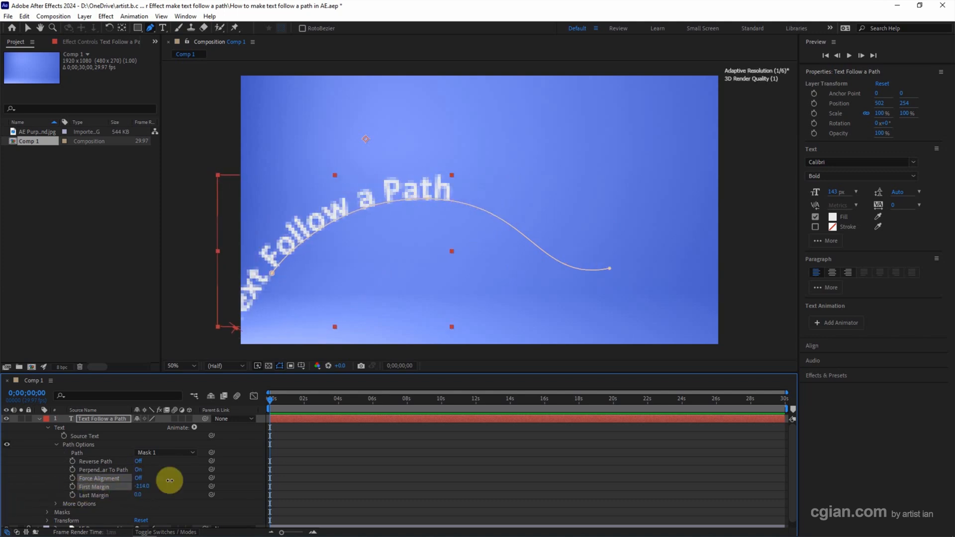
drag(169, 480, 136, 495)
text(-1000)
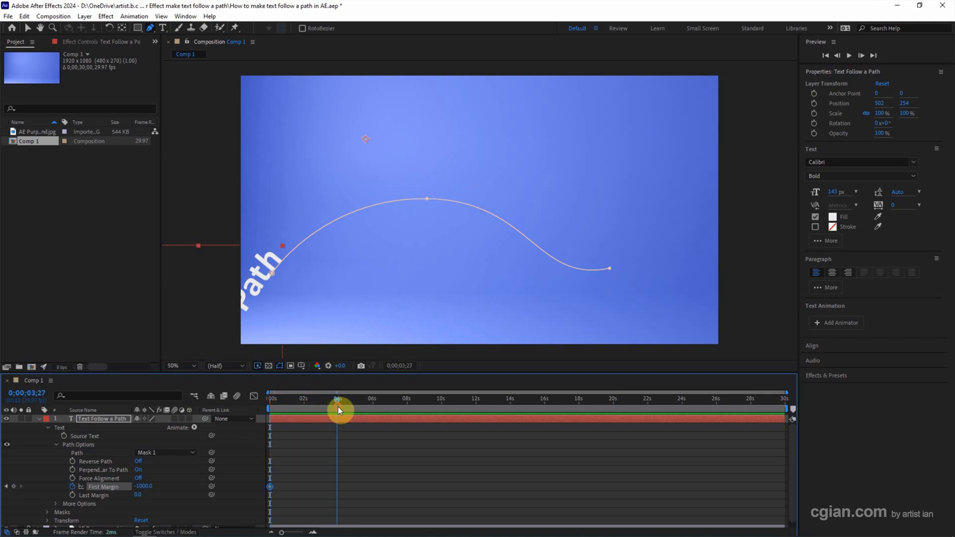
Step: Begin entering a new First Margin value at about 4 seconds for the second keyframe
double_click(144, 487)
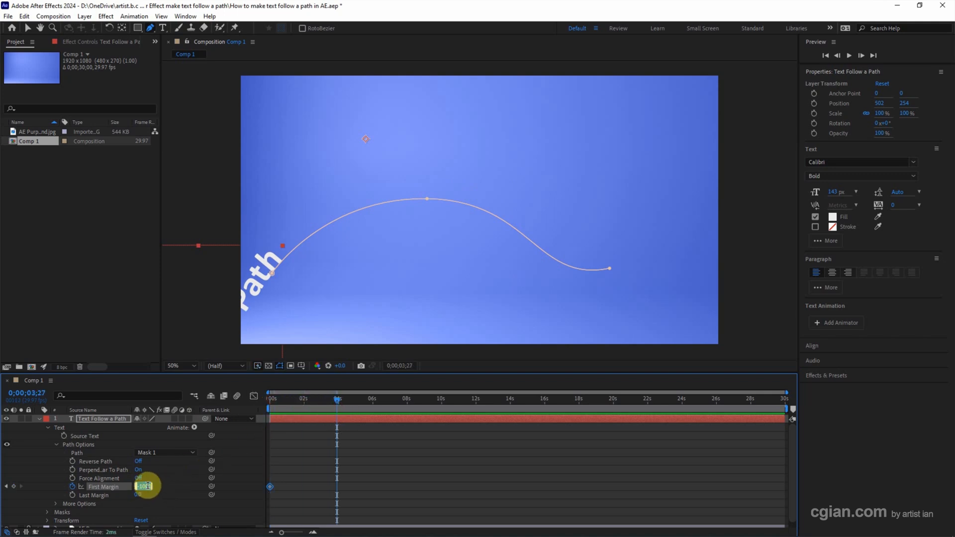